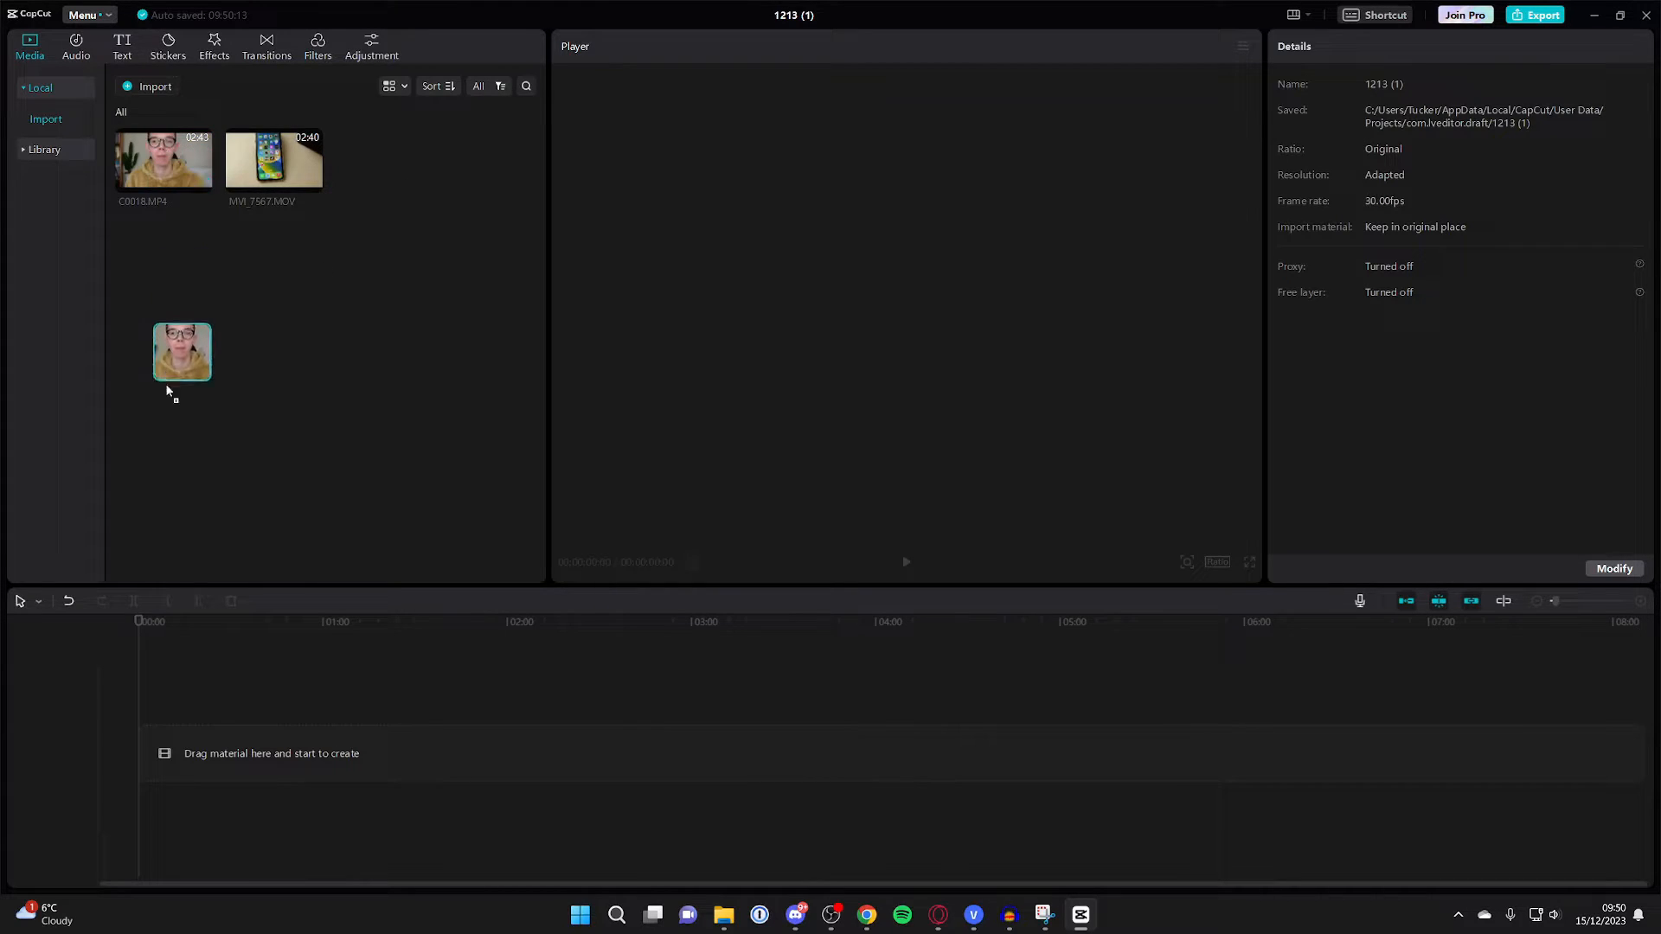
Step: Place C0018.MP4 on the timeline and select the MVI_7567.MOV clip stacked above it
left_click_drag(181, 352, 386, 752)
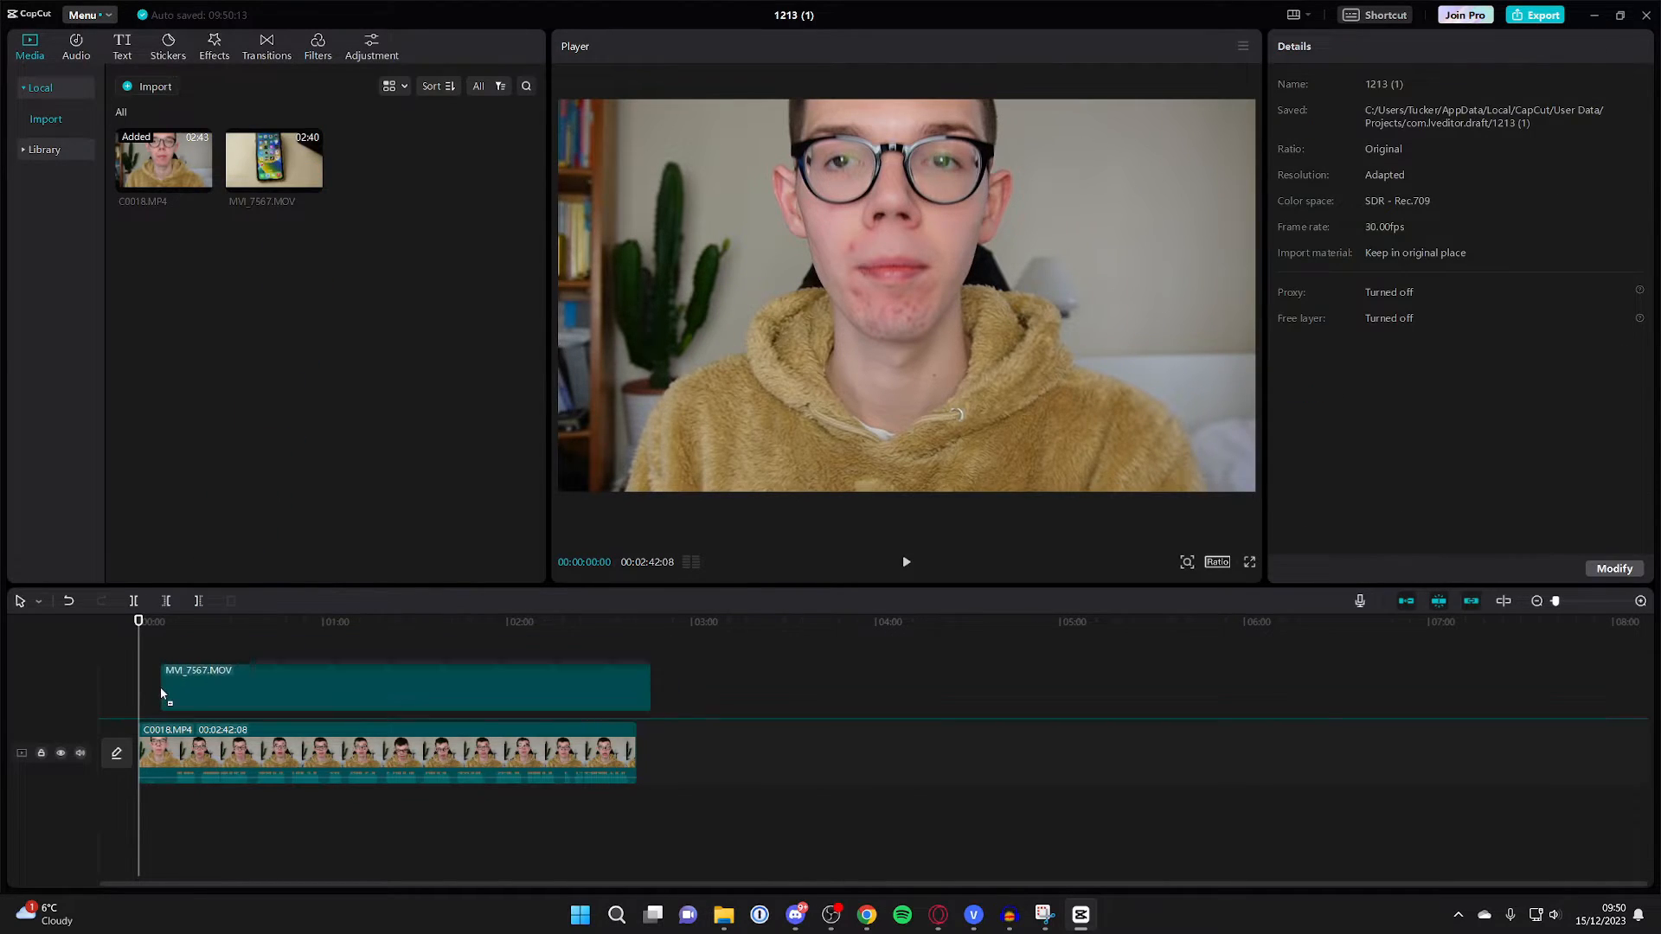
left_click(403, 687)
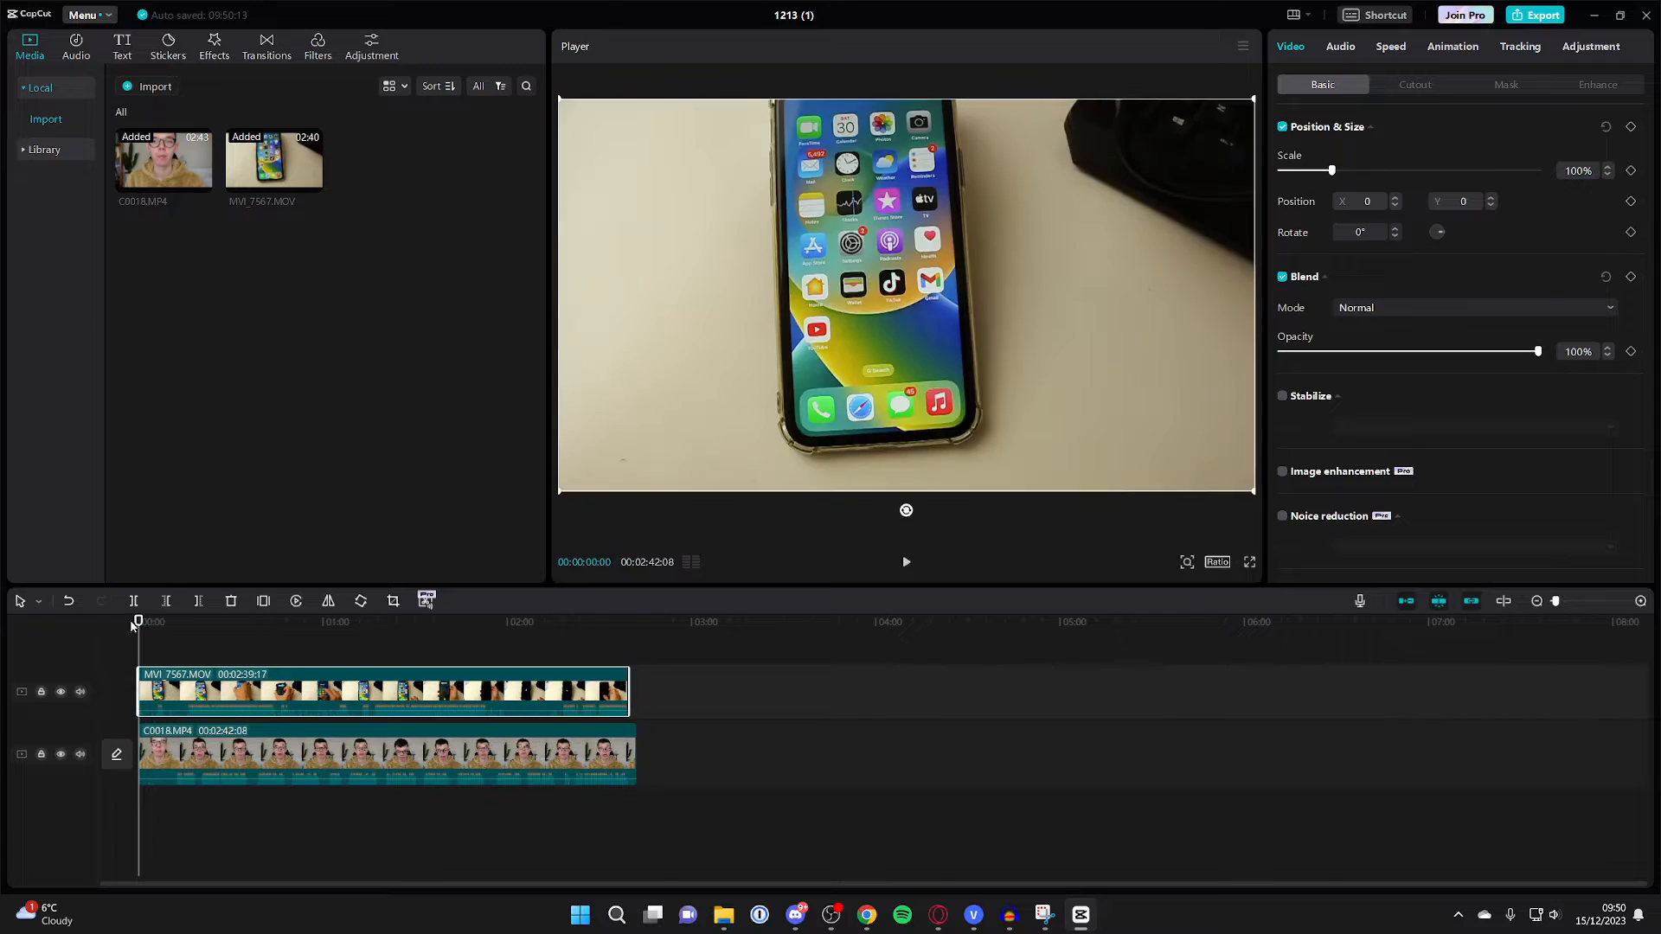
Step: At ~18 s, lower the iPhone clip's opacity to align it at X 587, then restore 100% opacity
left_click(195, 621)
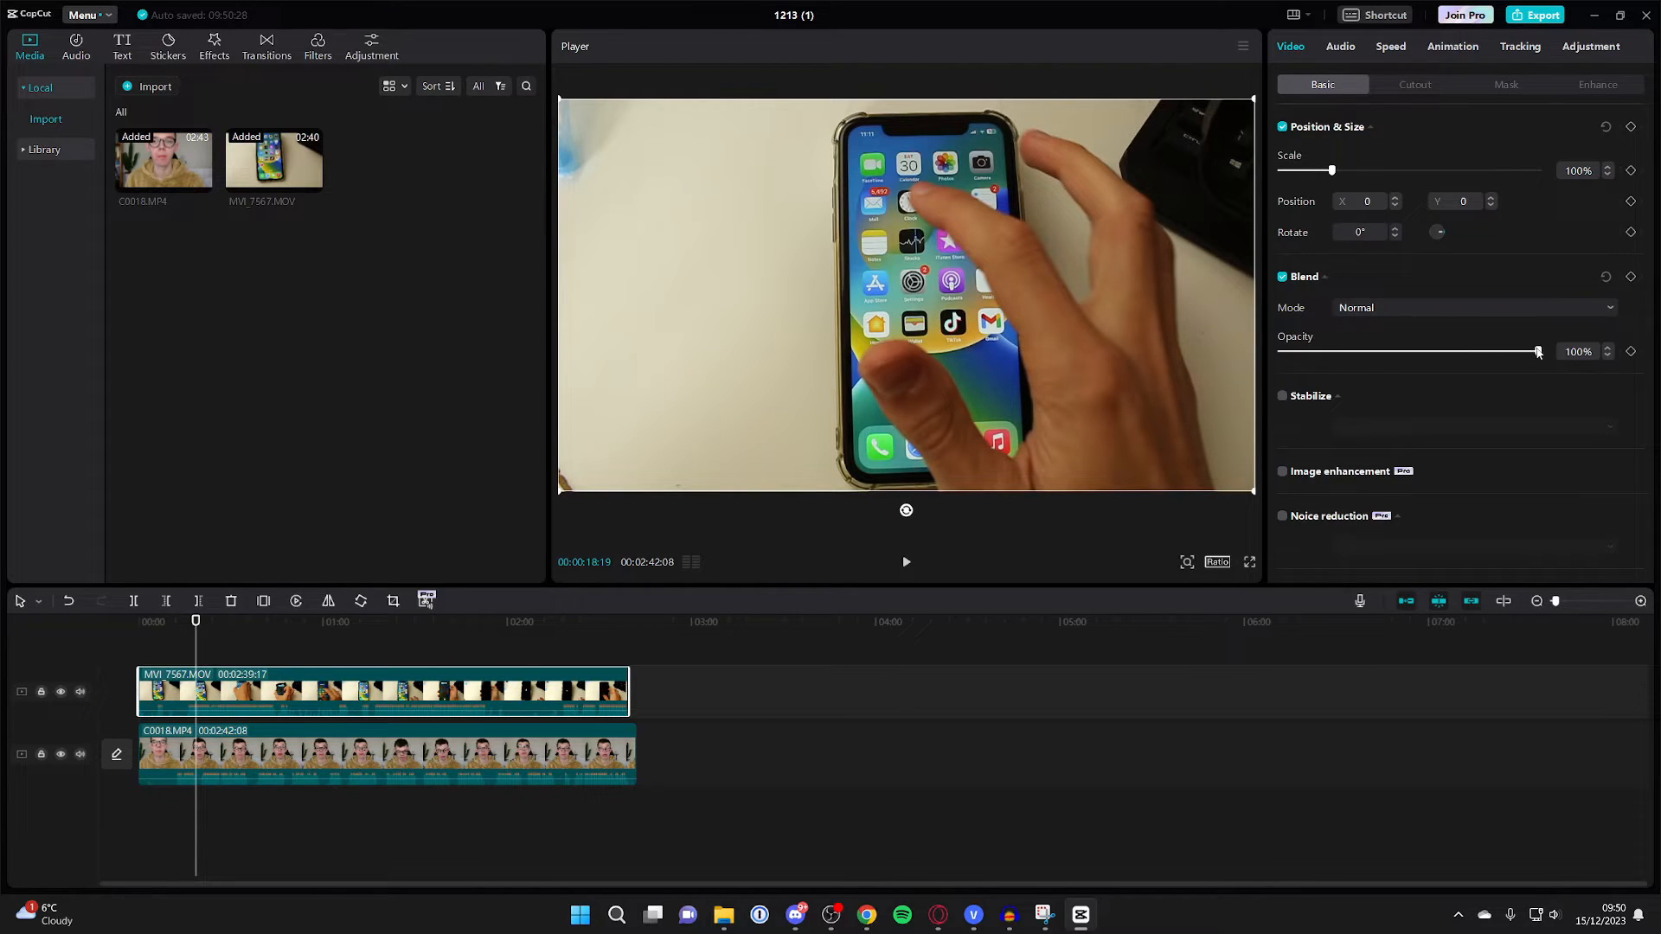
left_click_drag(1536, 351, 1446, 351)
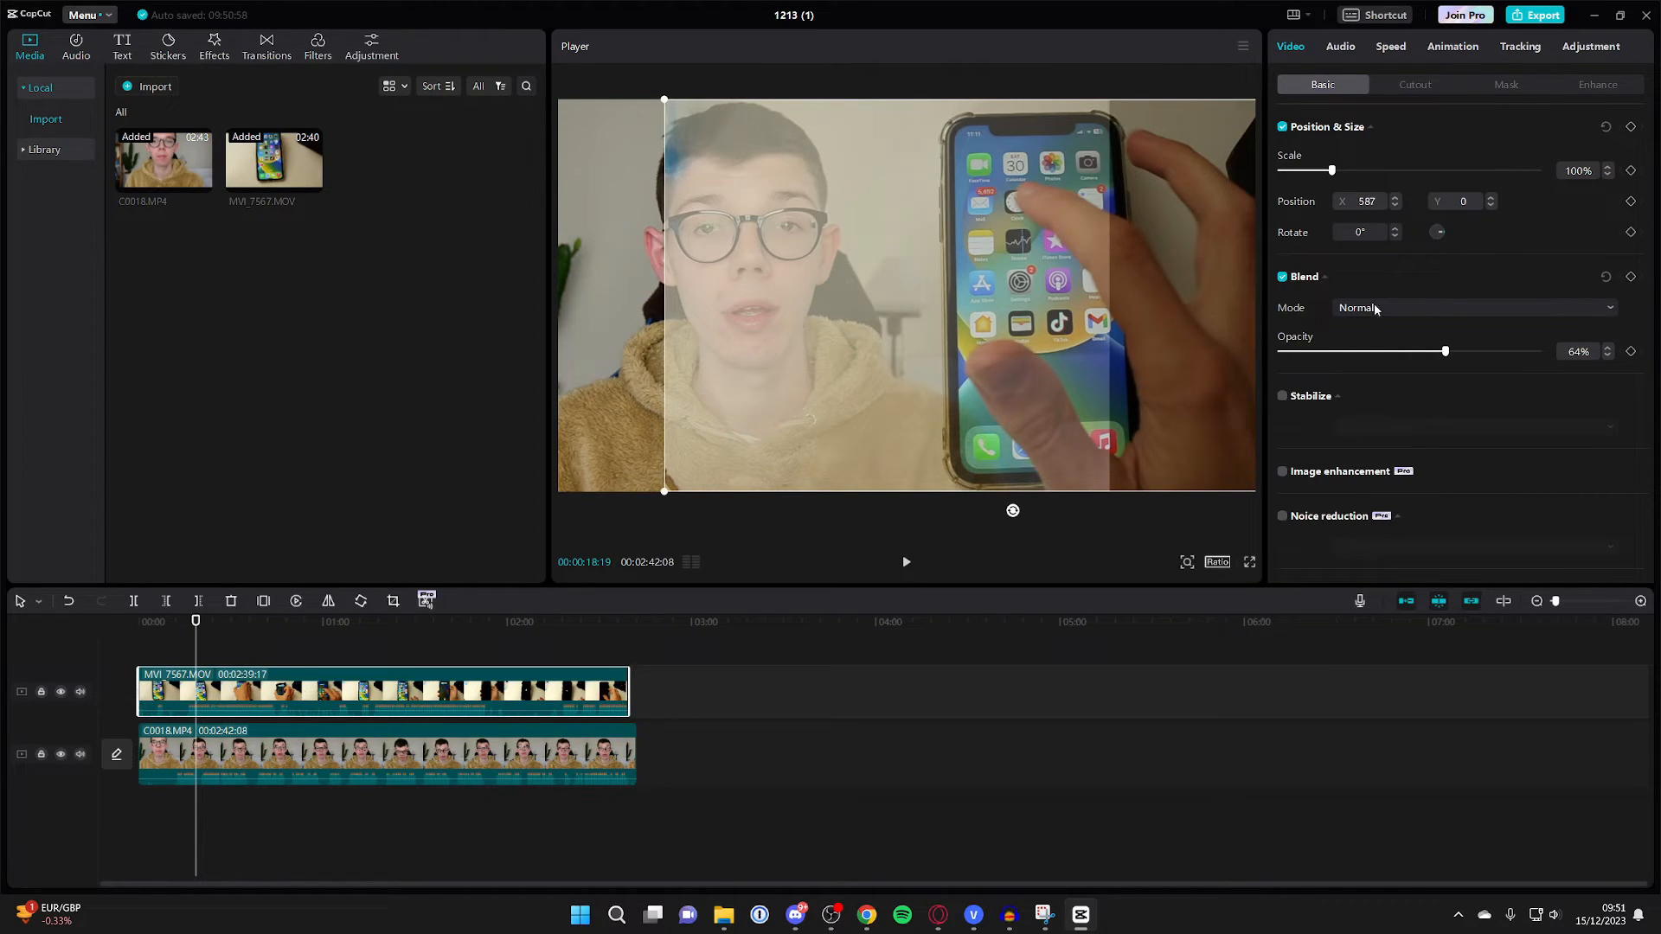
left_click_drag(1444, 351, 1536, 351)
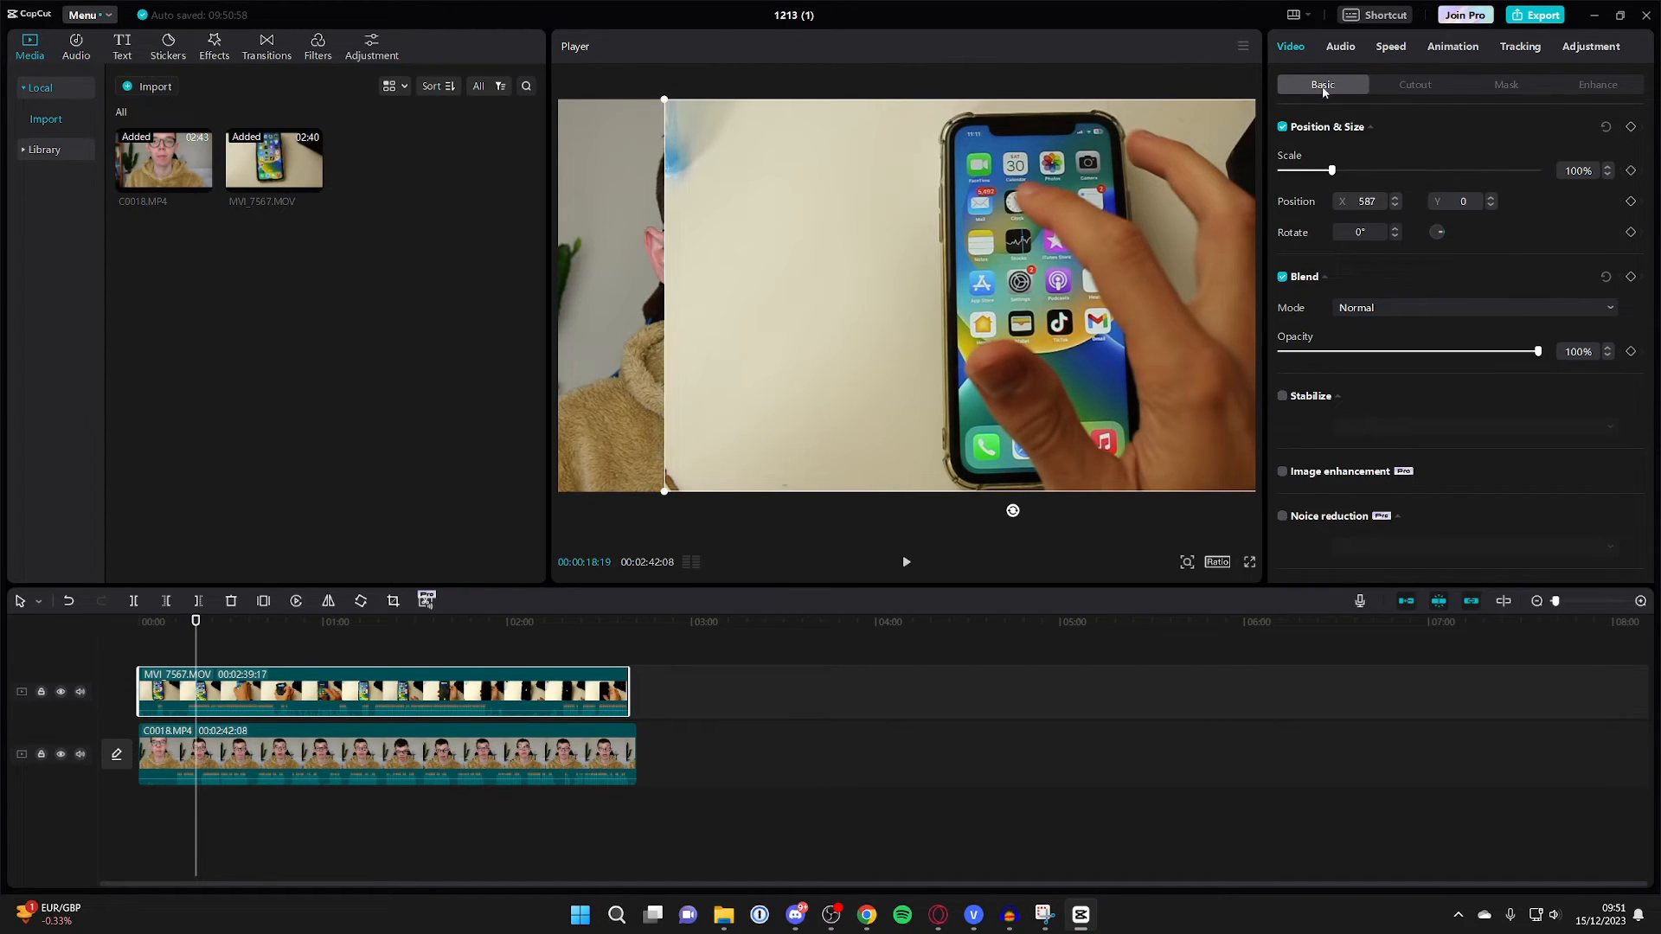
Step: Give the iPhone clip a Split mask from the Video panel's Mask options
left_click(1507, 85)
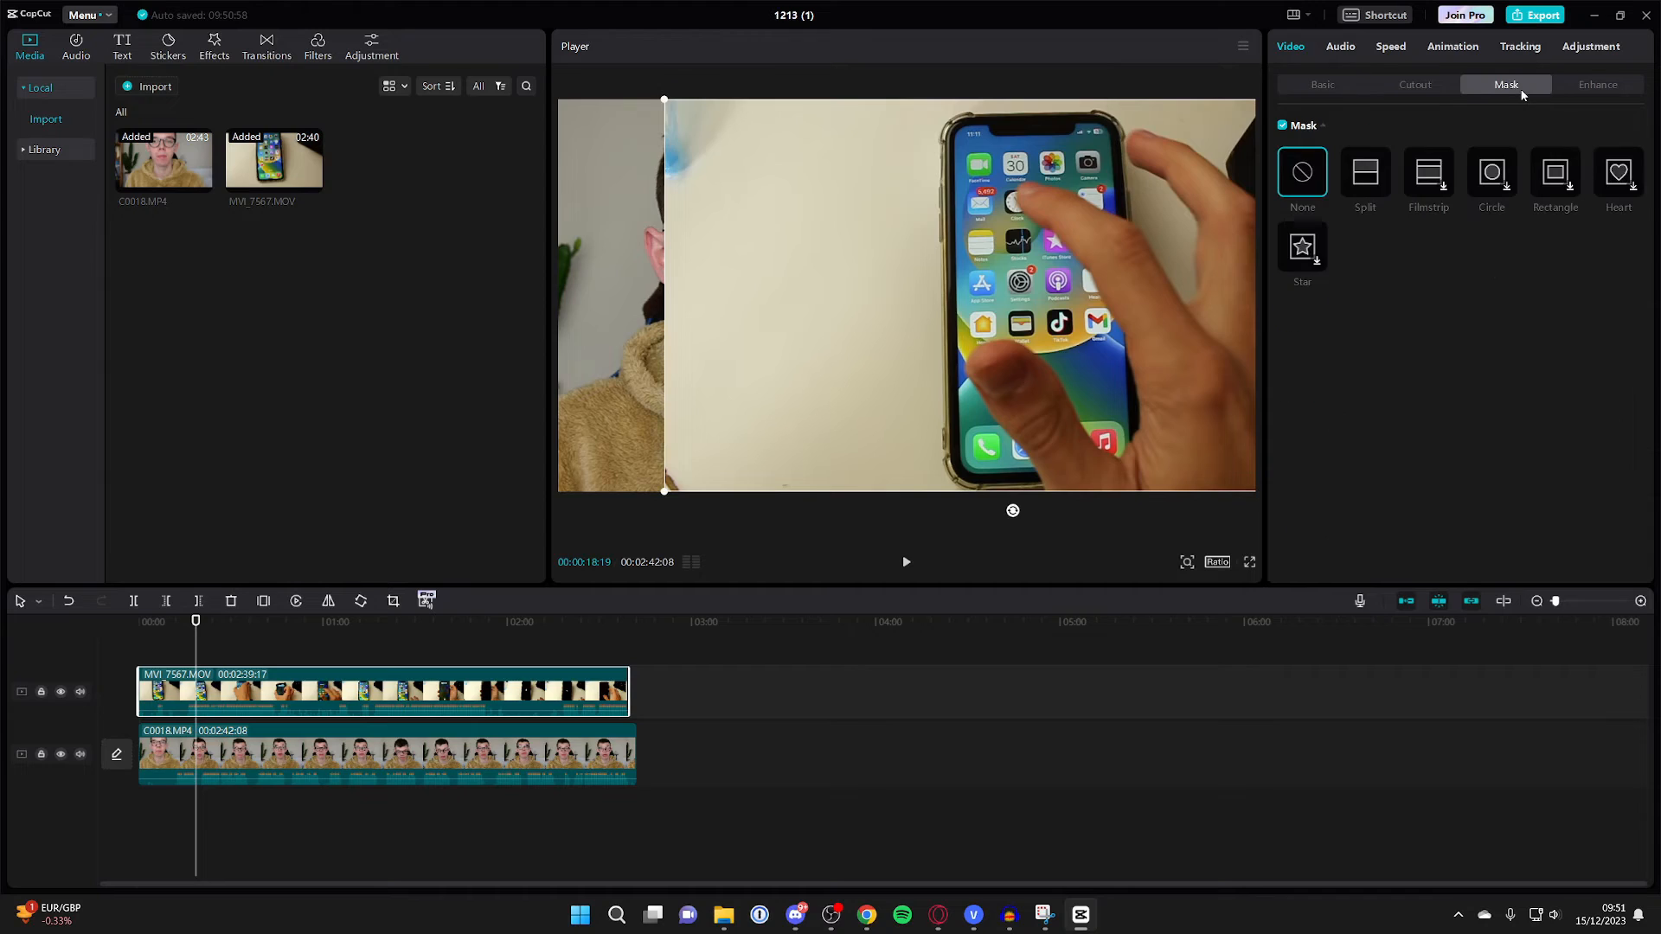
left_click(1365, 173)
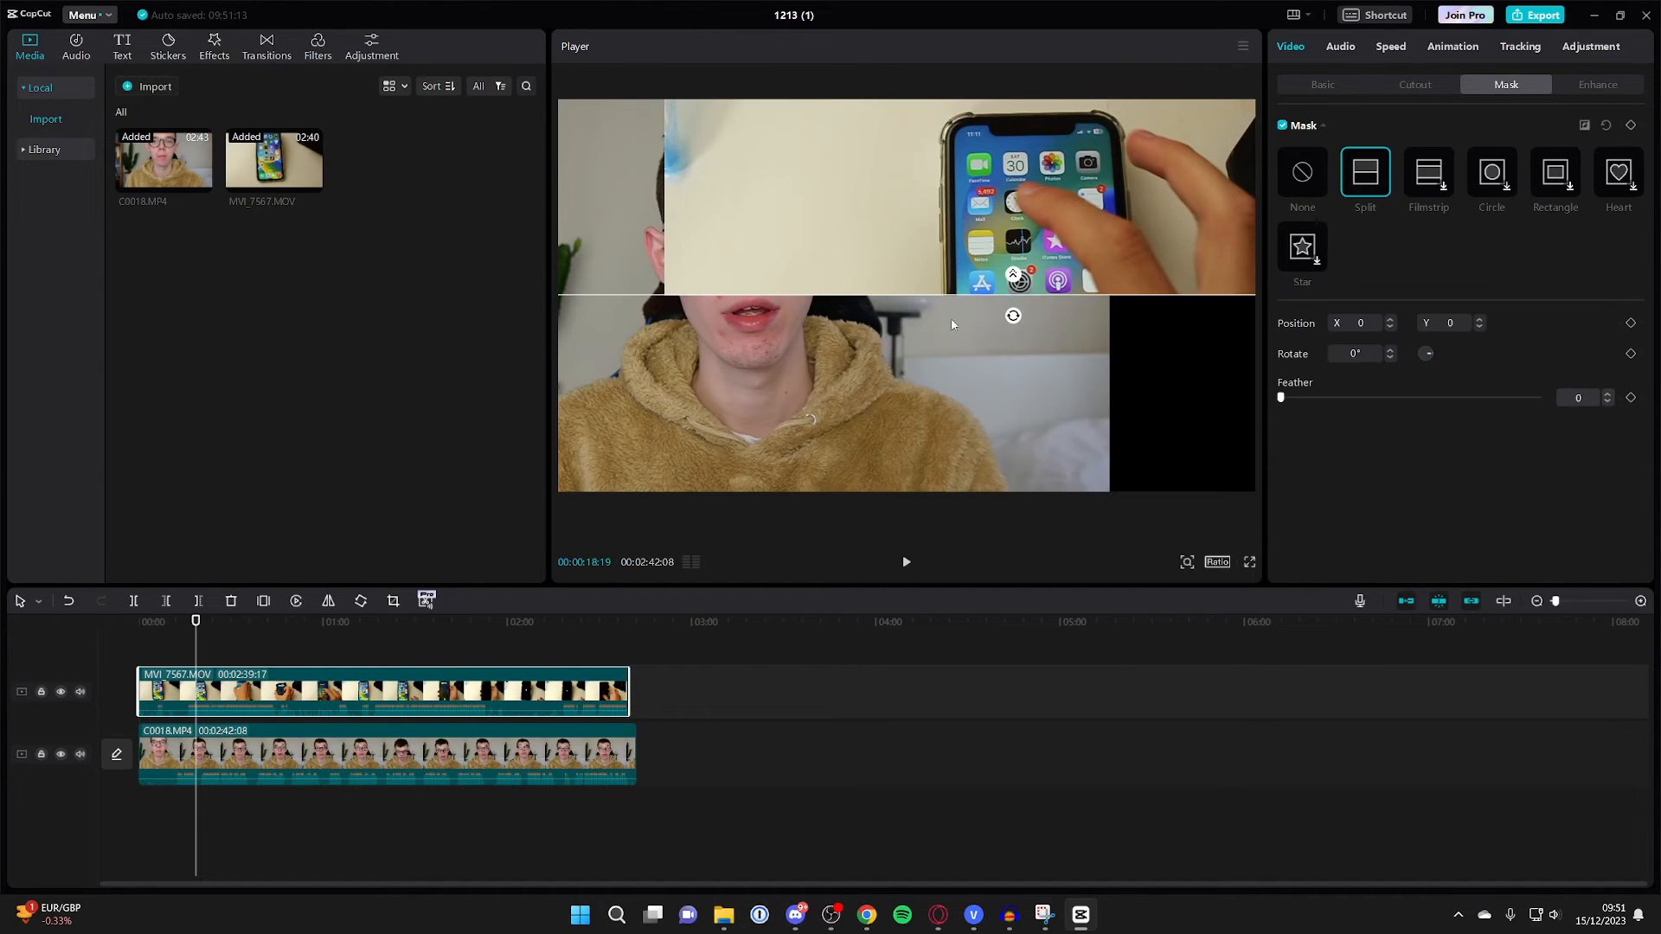
mouse_move(1015, 296)
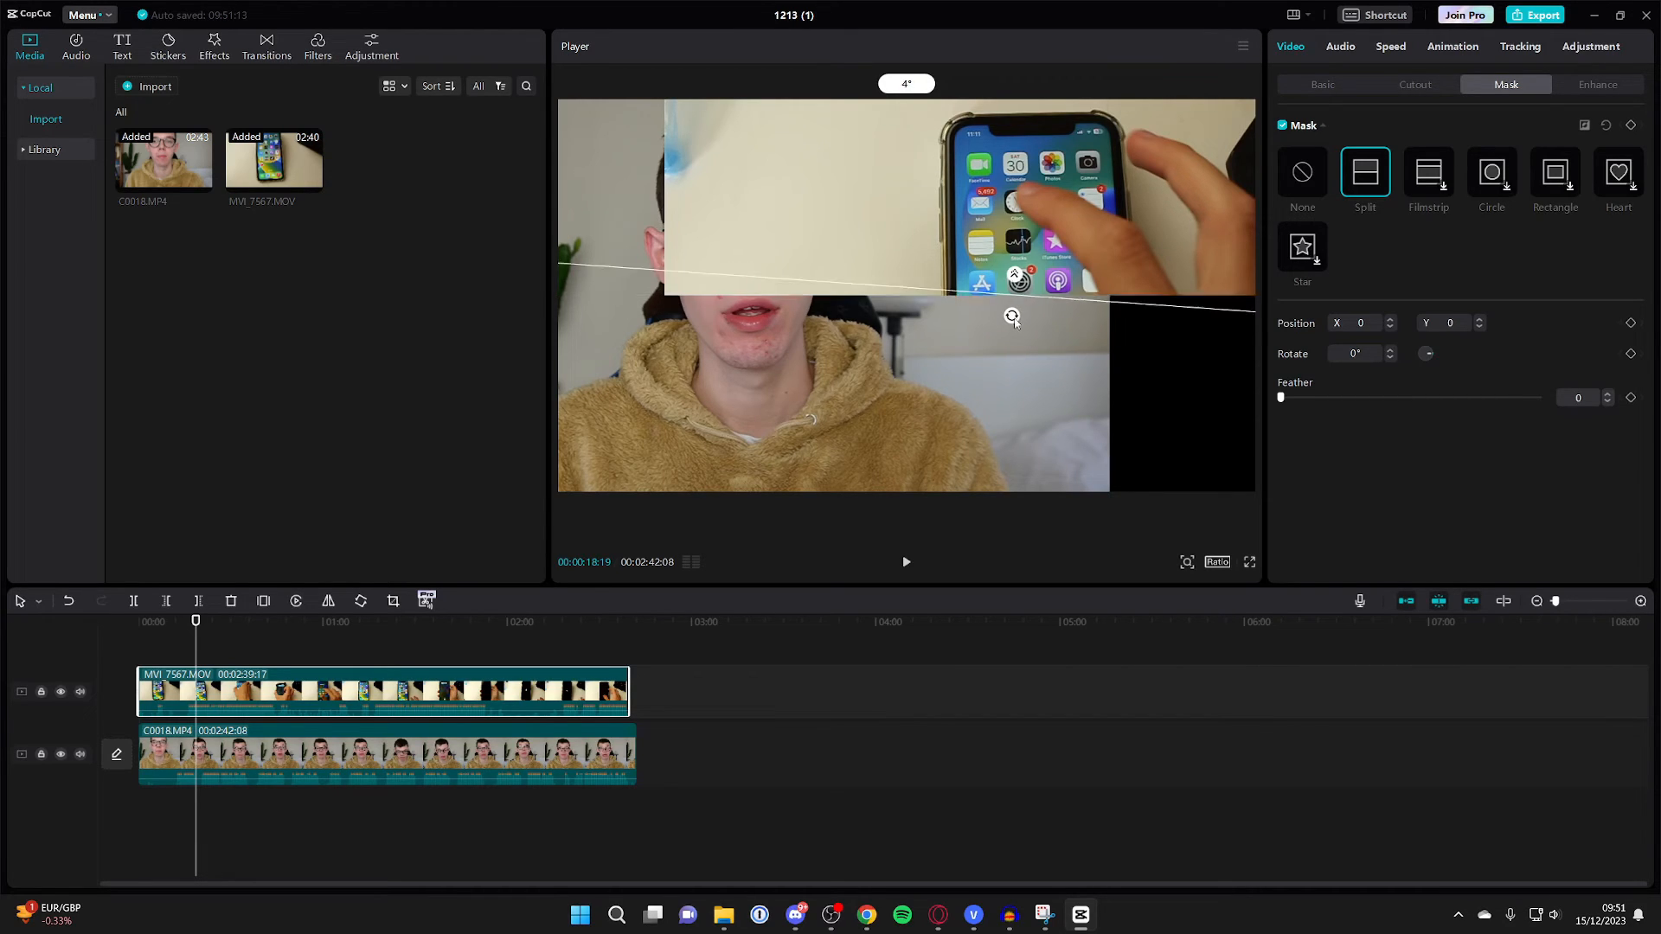
Step: Rotate the split mask's dividing line to 69° using its handle in the Player
left_click_drag(1010, 314, 996, 308)
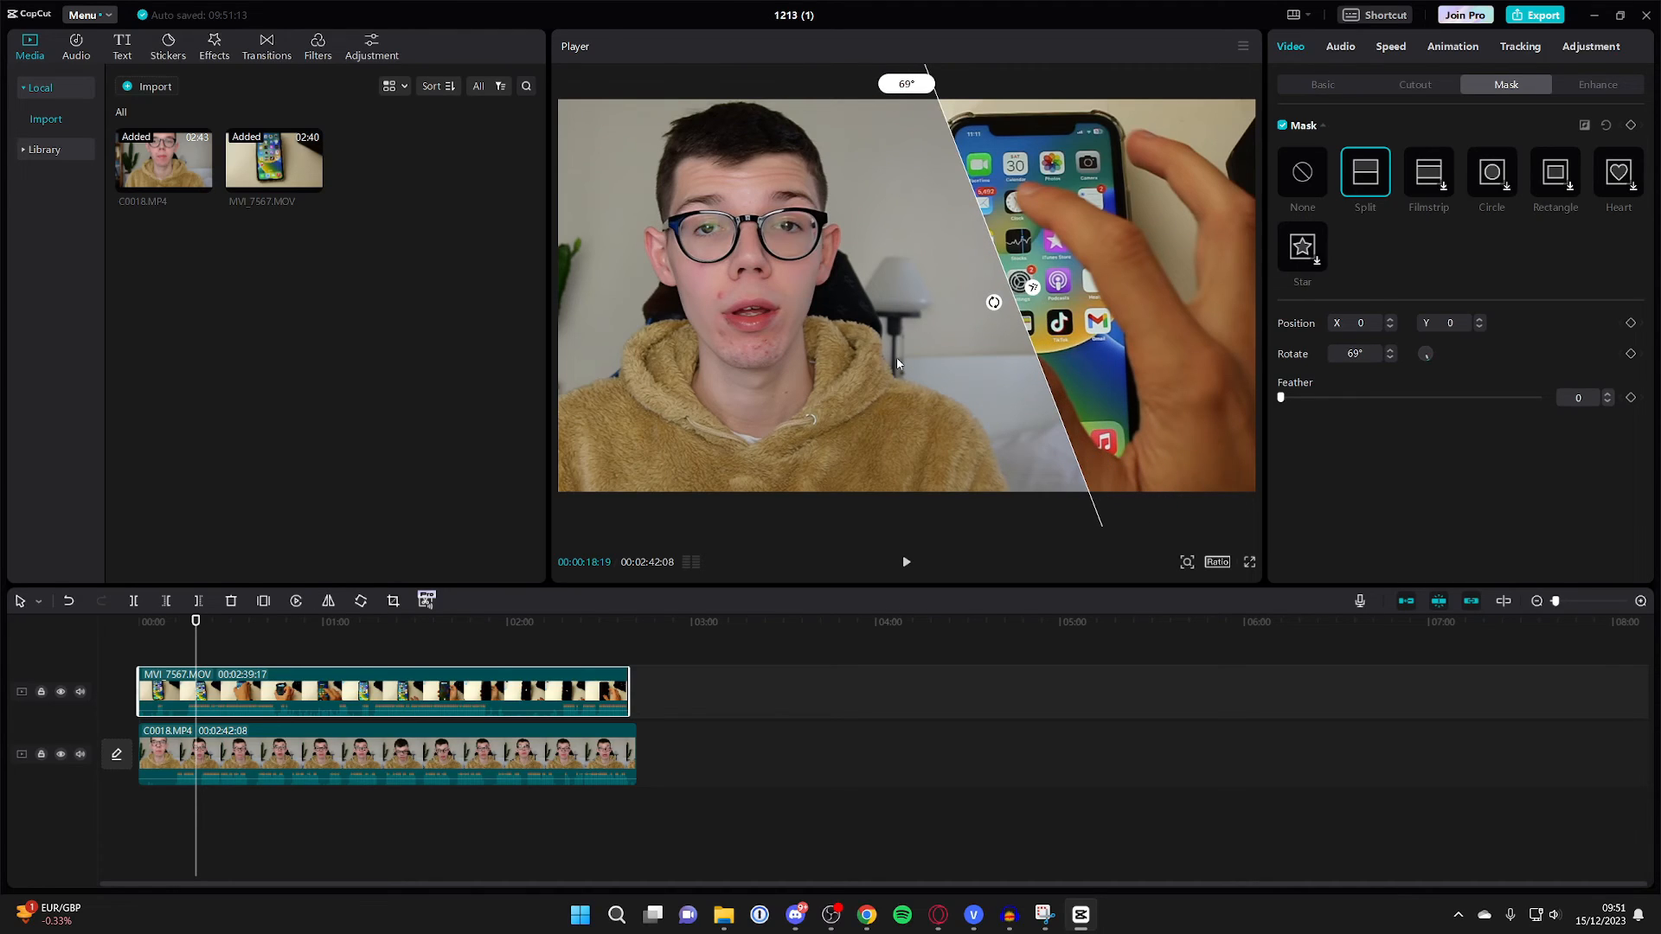
mouse_move(1022, 358)
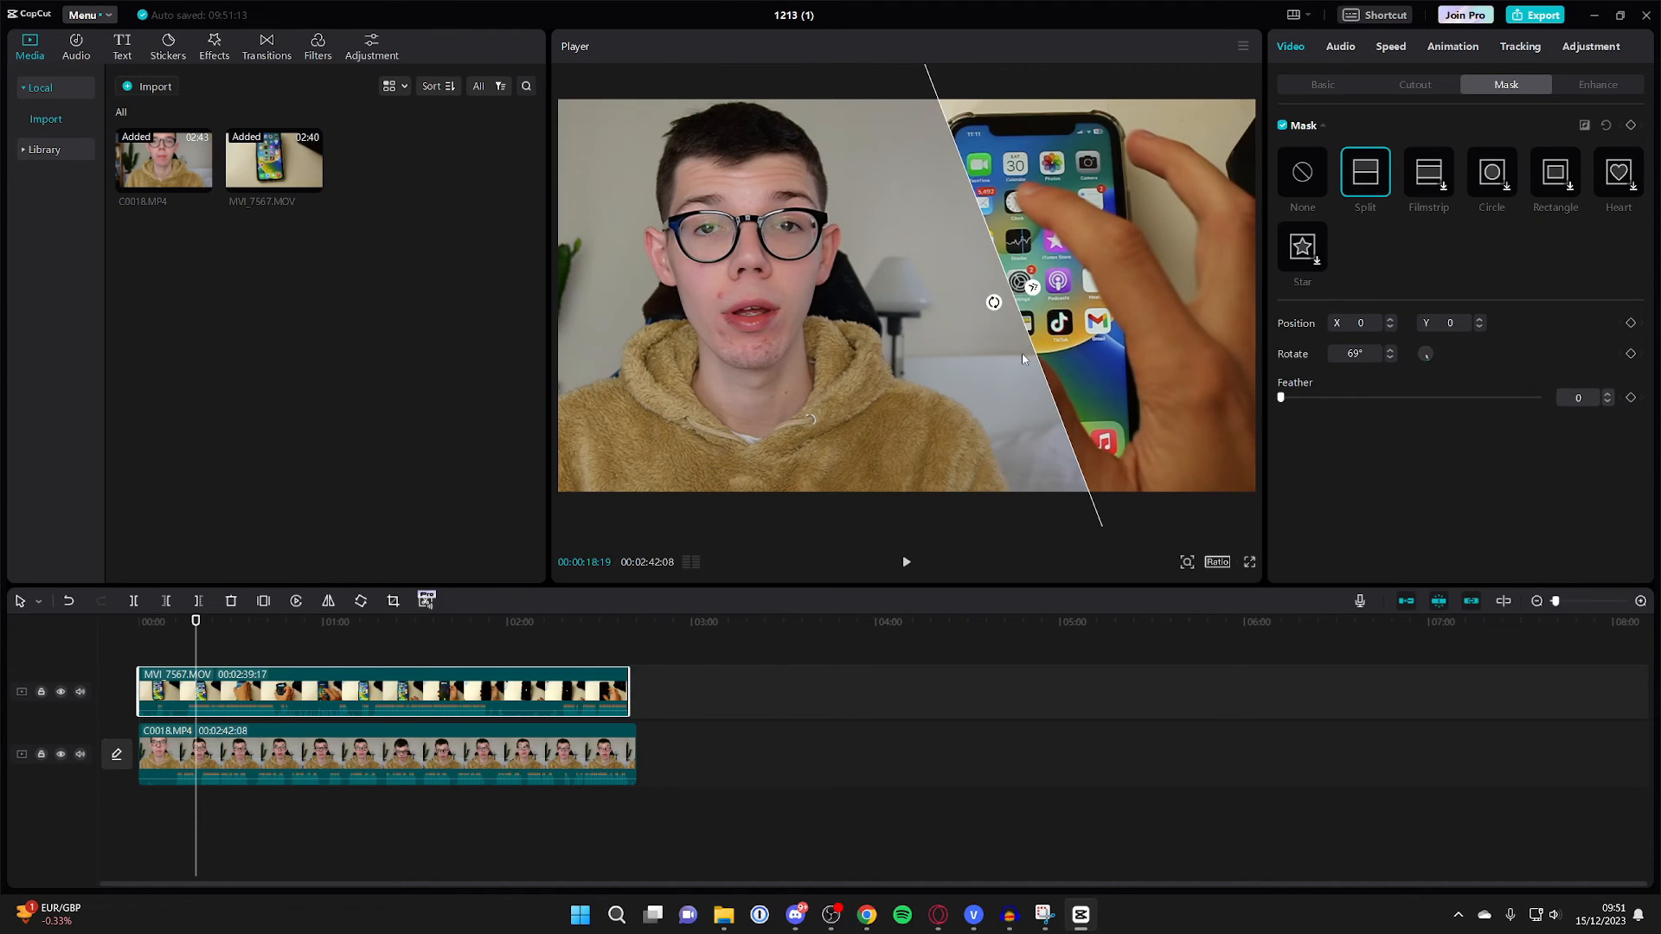